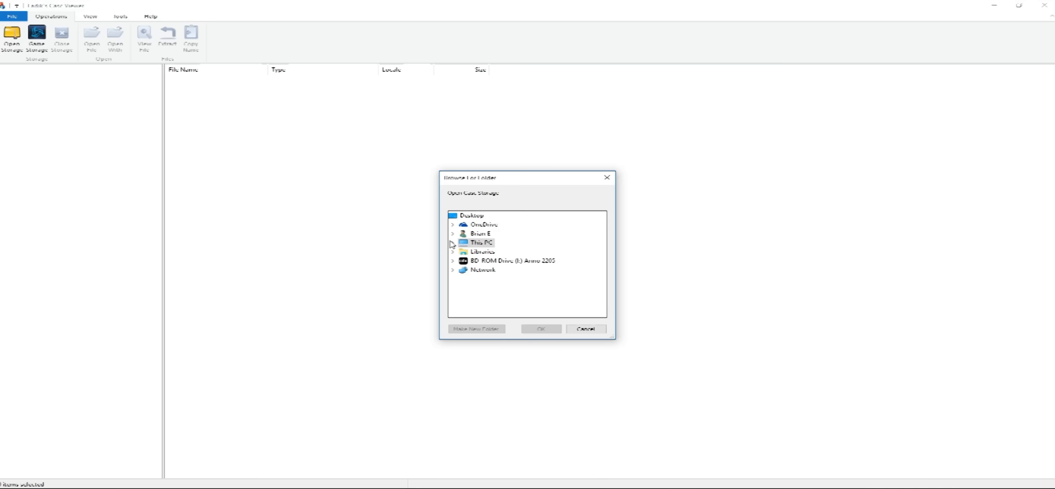
Expand the computer's drives in the storage folder chooser toward the StarCraft II install.
left_click(540, 329)
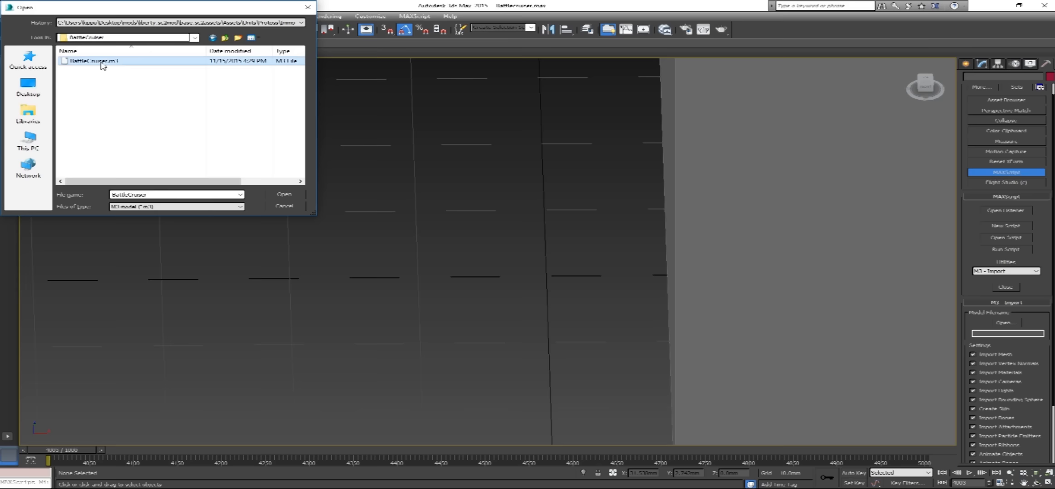
Select BattleCruiser.m3 in the M3 Import file dialog for import.
left_click(284, 195)
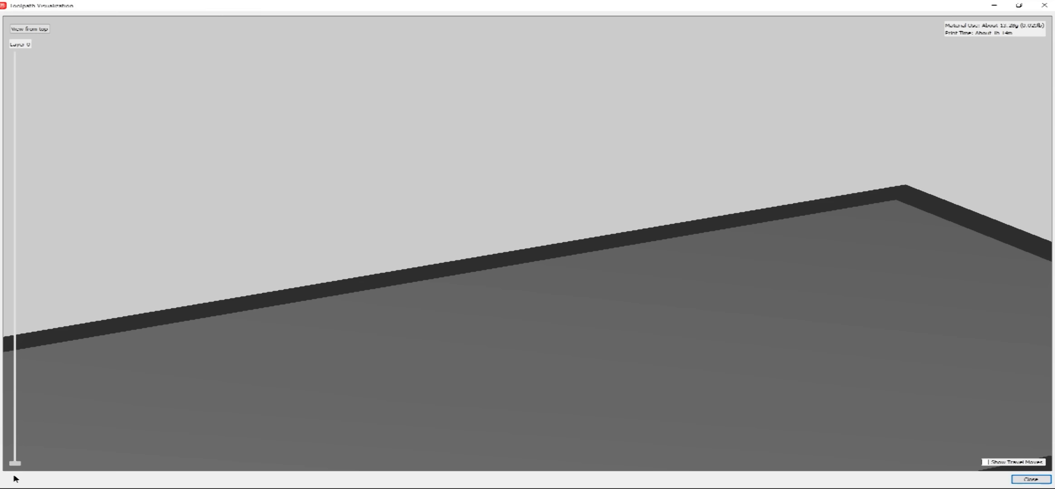
Step the sliced preview up through the hull walls to the turret columns, orbiting to inspect them.
left_click_drag(13, 463, 13, 389)
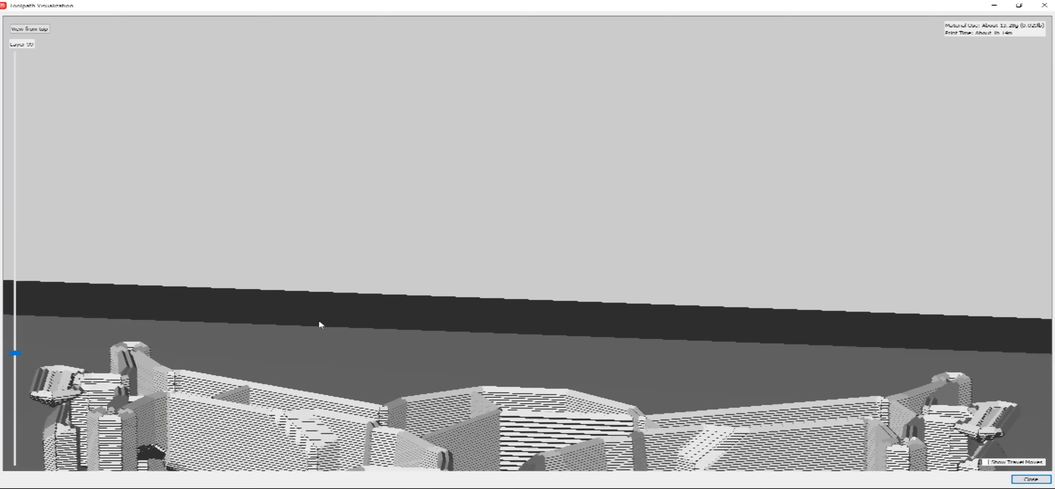
left_click_drag(320, 324, 396, 221)
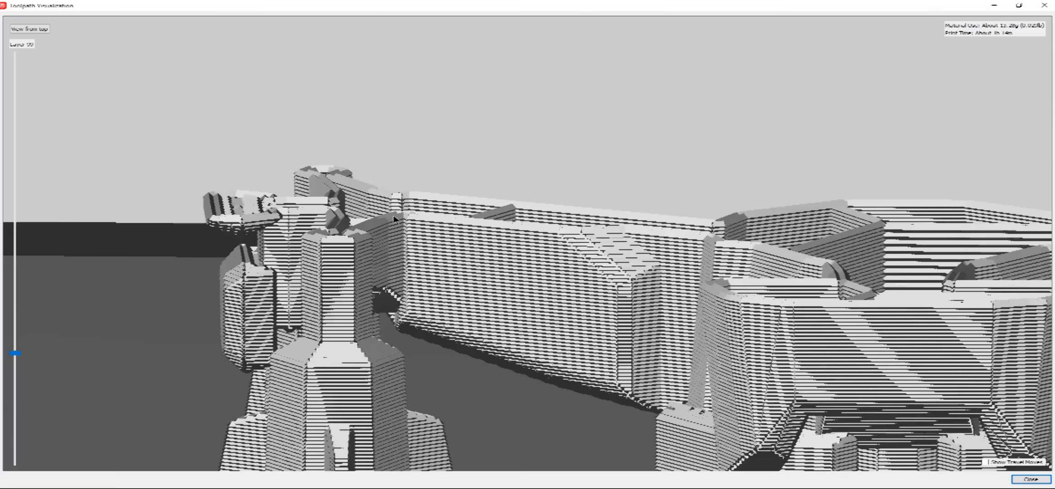
left_click_drag(14, 353, 13, 277)
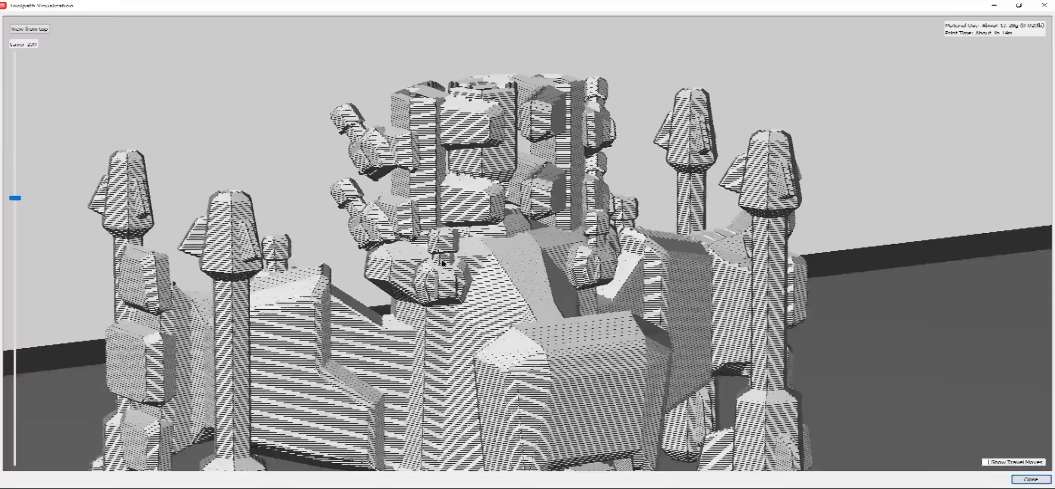
left_click_drag(441, 263, 158, 215)
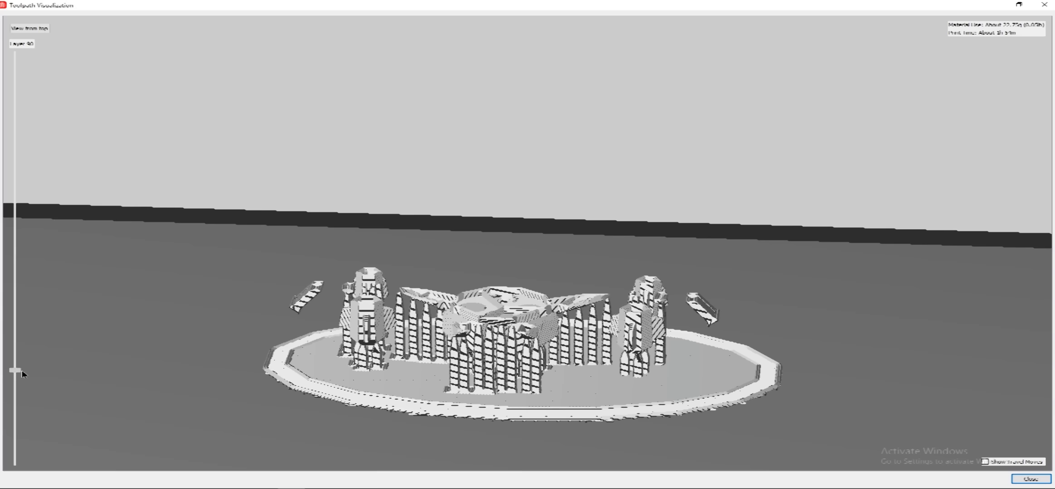
Raise the layer slider to the angled wing layers and leave the preview.
left_click_drag(12, 374, 12, 275)
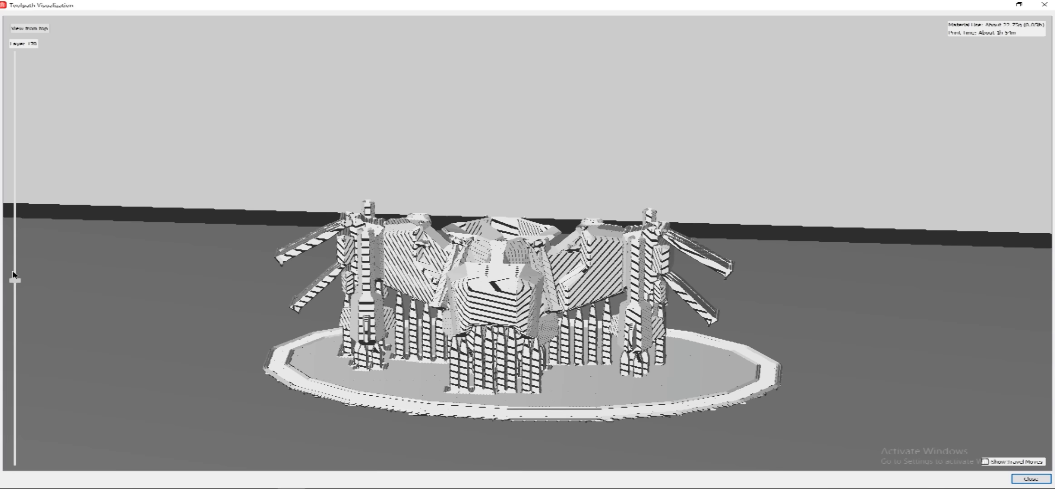
left_click(1036, 477)
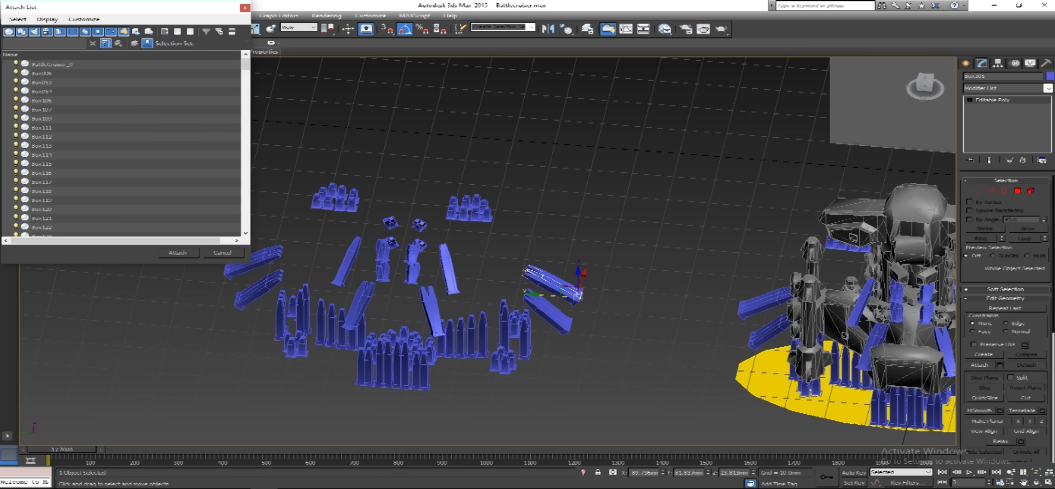
Pick the support Box objects in the Attach List to merge with the Battlecruiser.
left_click(221, 253)
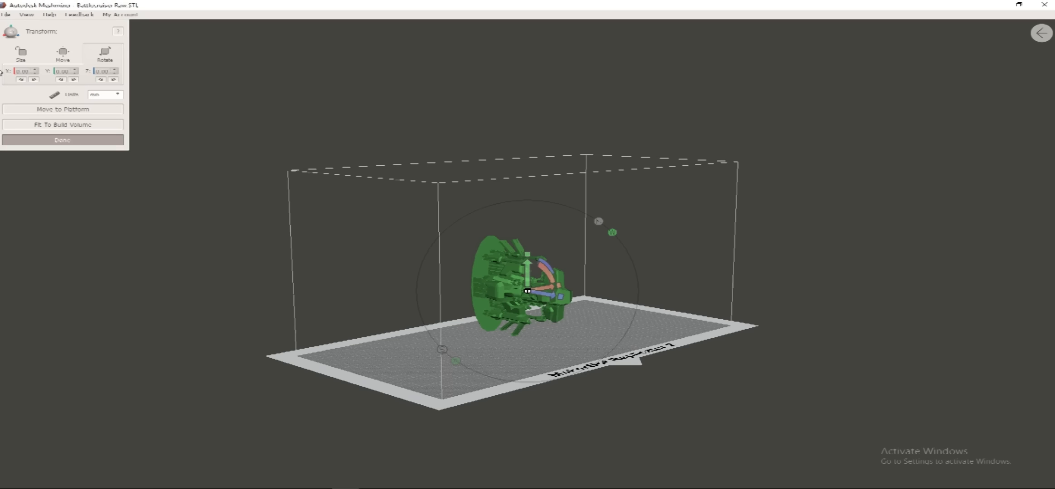
Generate angled support struts and orbit to check red overhang faces under the hull.
left_click(62, 139)
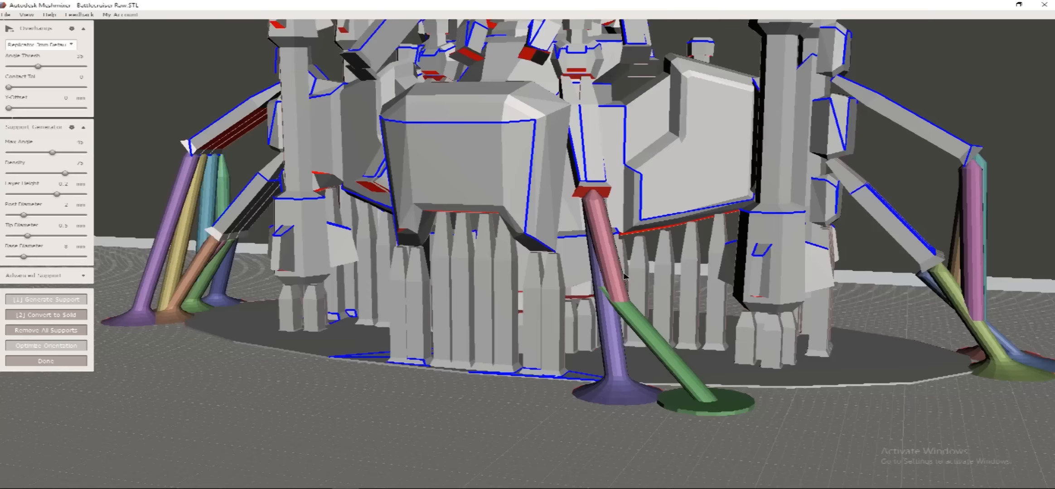
left_click_drag(625, 277, 592, 230)
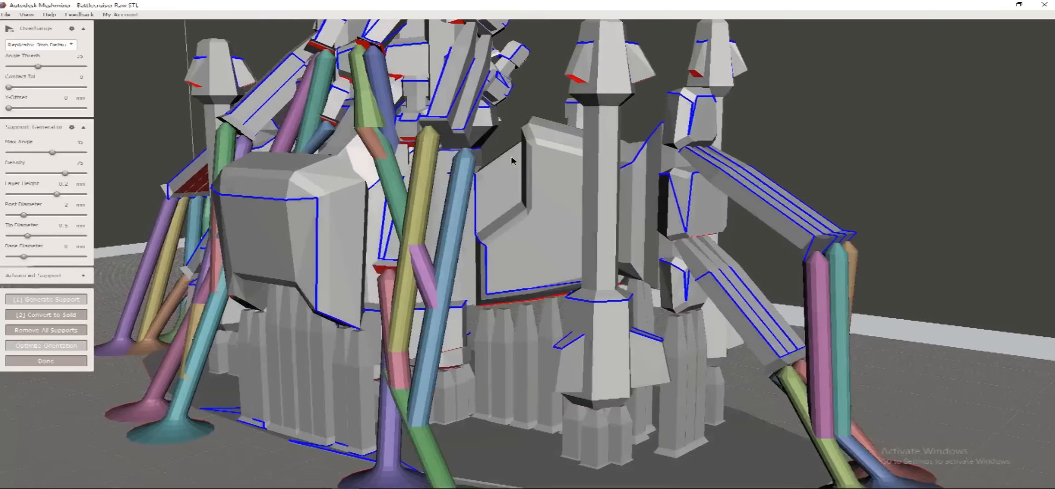
left_click_drag(511, 161, 814, 169)
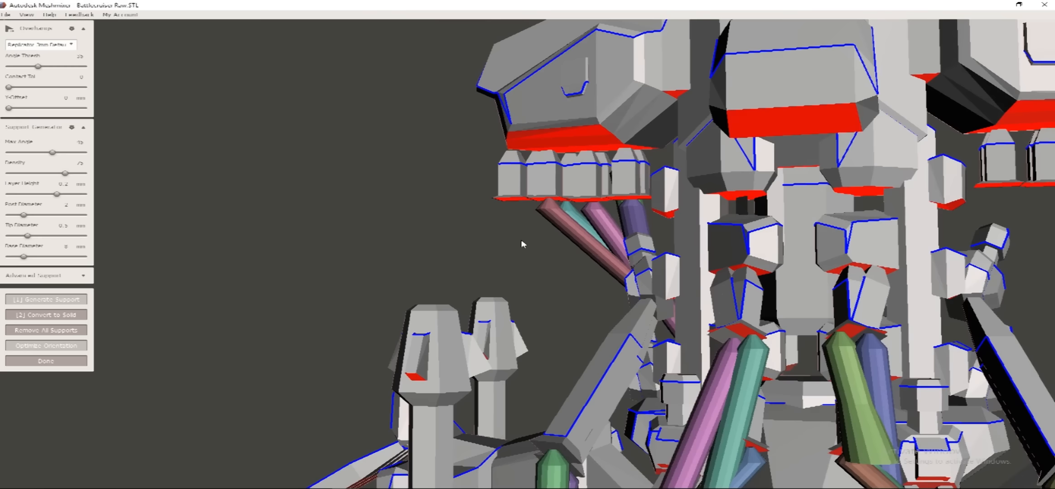
left_click_drag(522, 245, 619, 326)
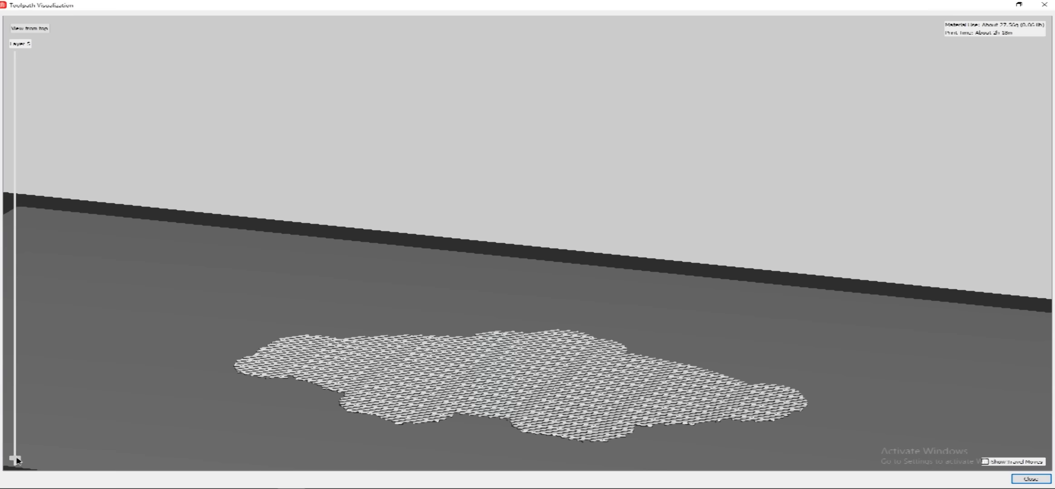
Raise the preview to about layer 133 showing the sliced ship with raft and supports, then close it.
left_click_drag(15, 459, 20, 326)
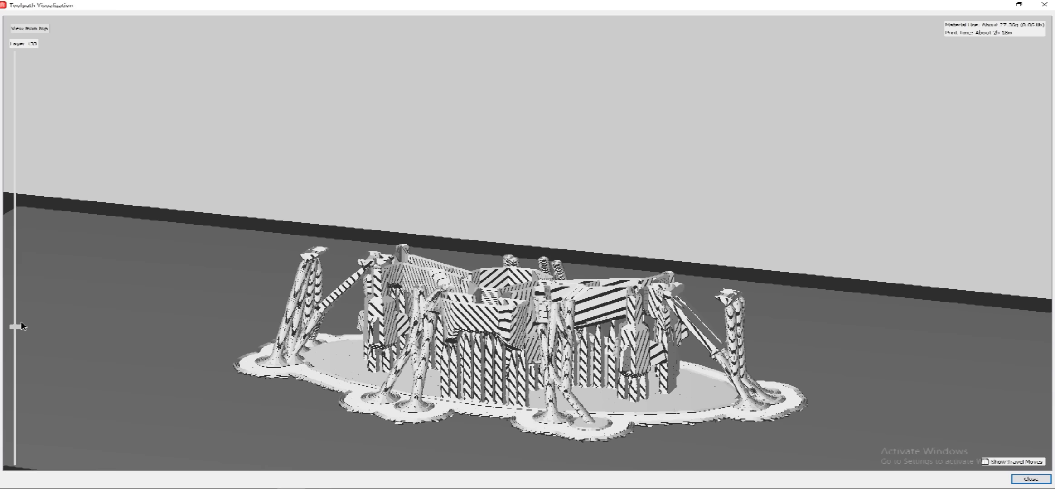
left_click(1031, 478)
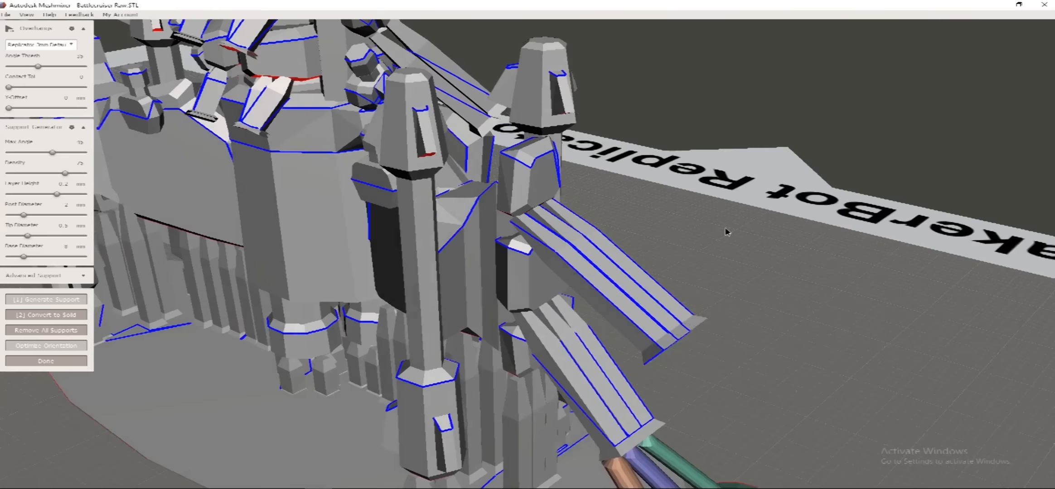
left_click_drag(727, 232, 576, 253)
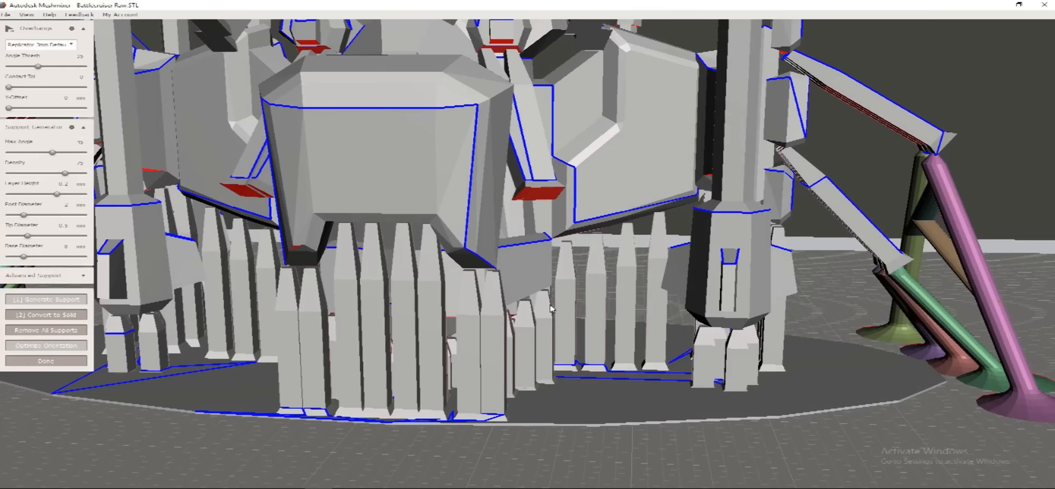
left_click_drag(550, 309, 602, 266)
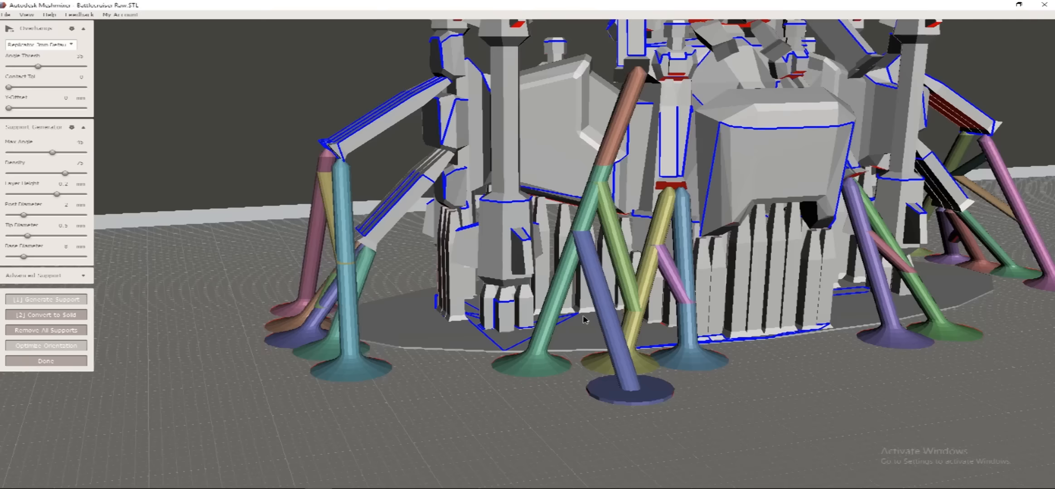
left_click_drag(584, 320, 565, 304)
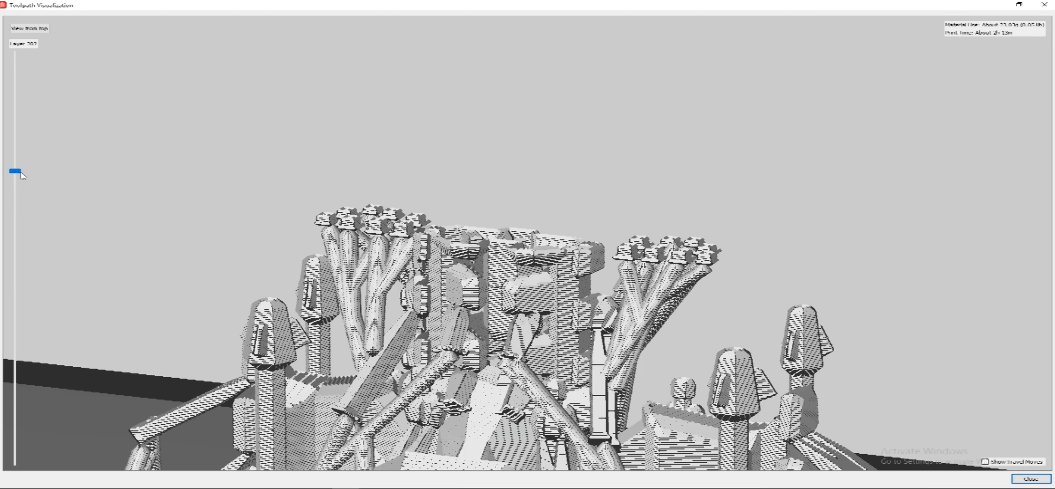
Move the preview to an upper layer height before returning to the Prepare plate.
left_click_drag(15, 171, 15, 53)
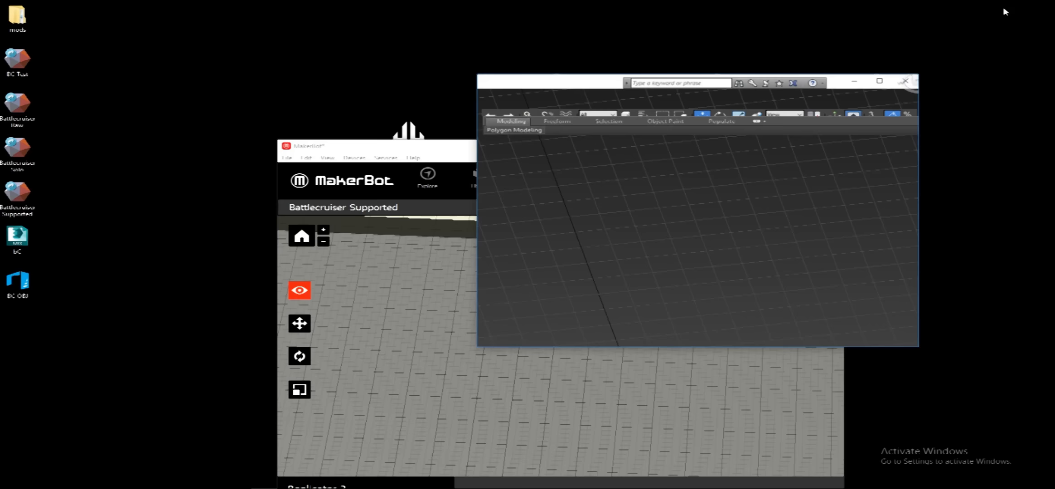
Bring MakerWare forward and reopen Print Preview at the first layer.
left_click(879, 81)
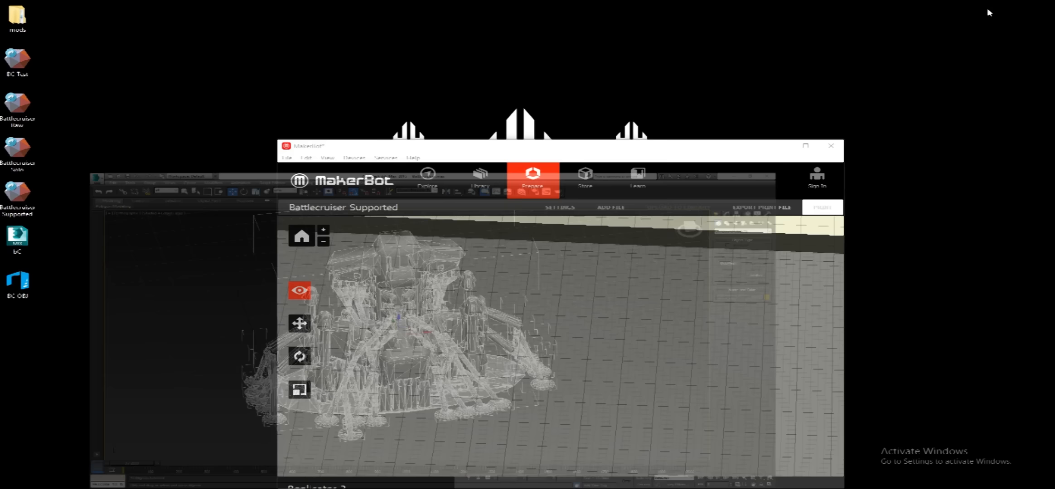
left_click(822, 208)
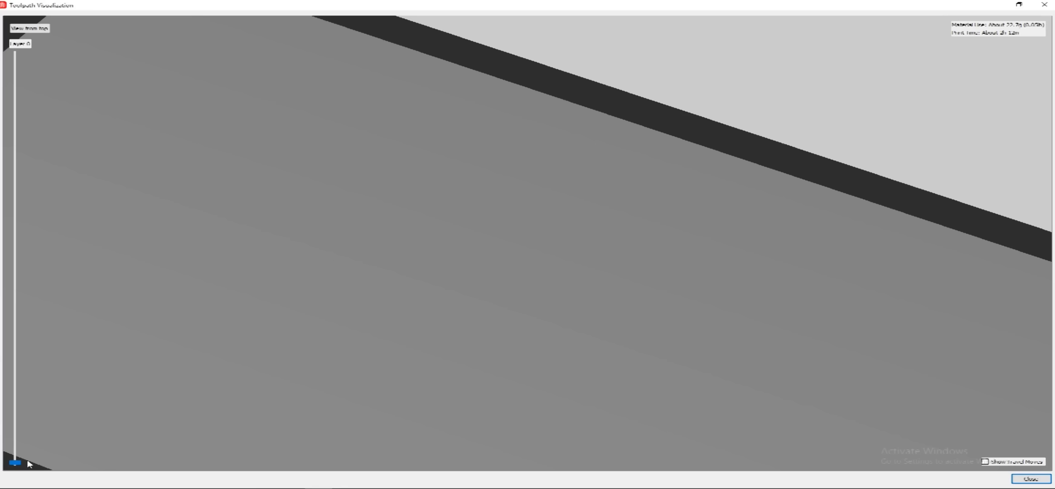